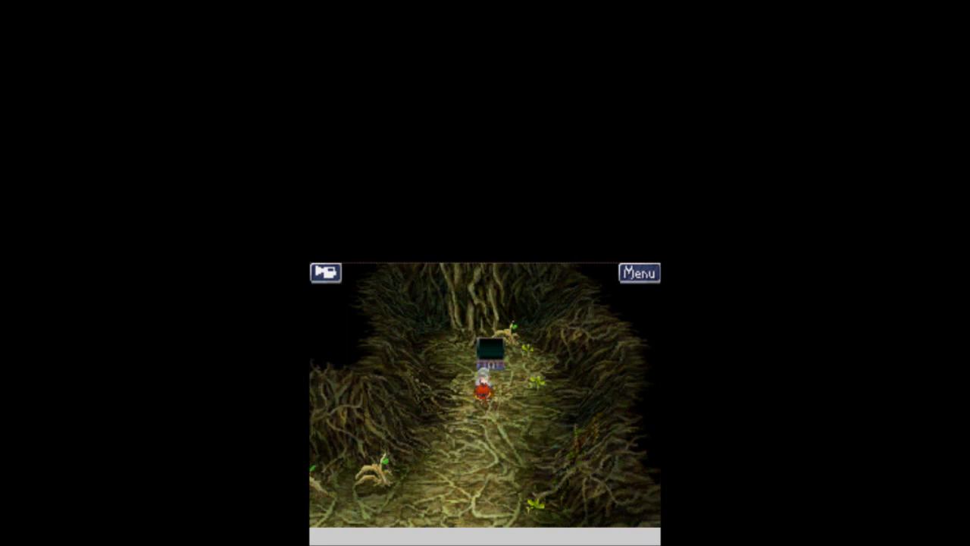
# Open the party menu showing the four level-19 members after crossing the root cave.
pyautogui.click(639, 272)
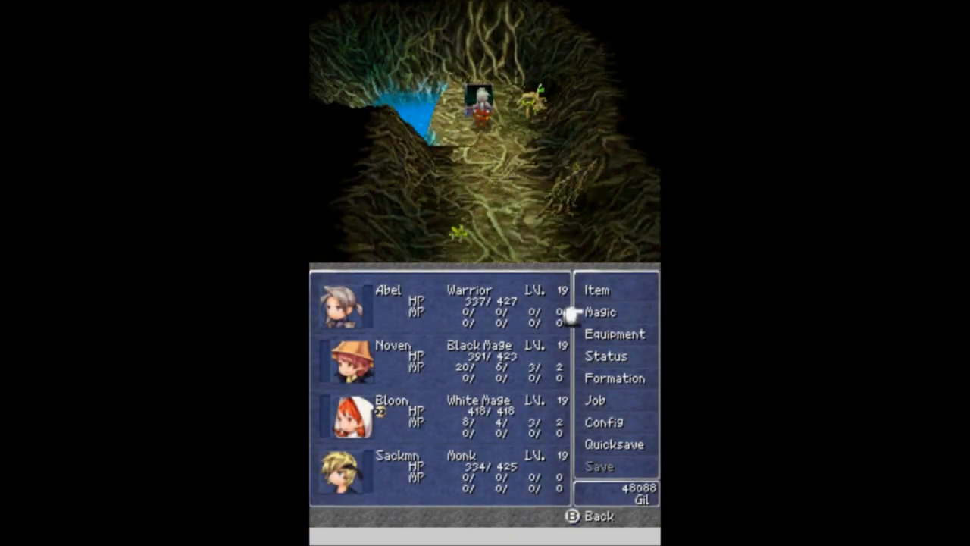
pyautogui.click(615, 333)
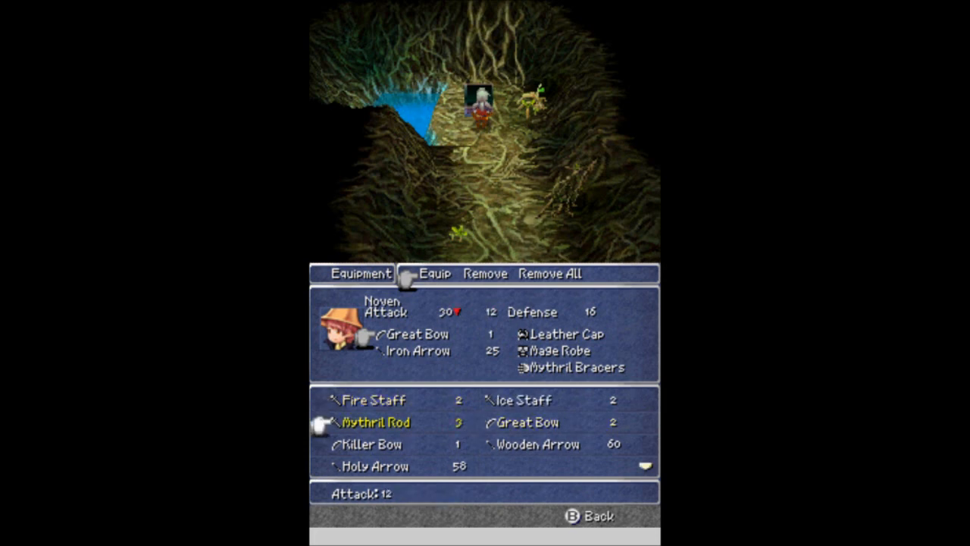
pyautogui.click(371, 443)
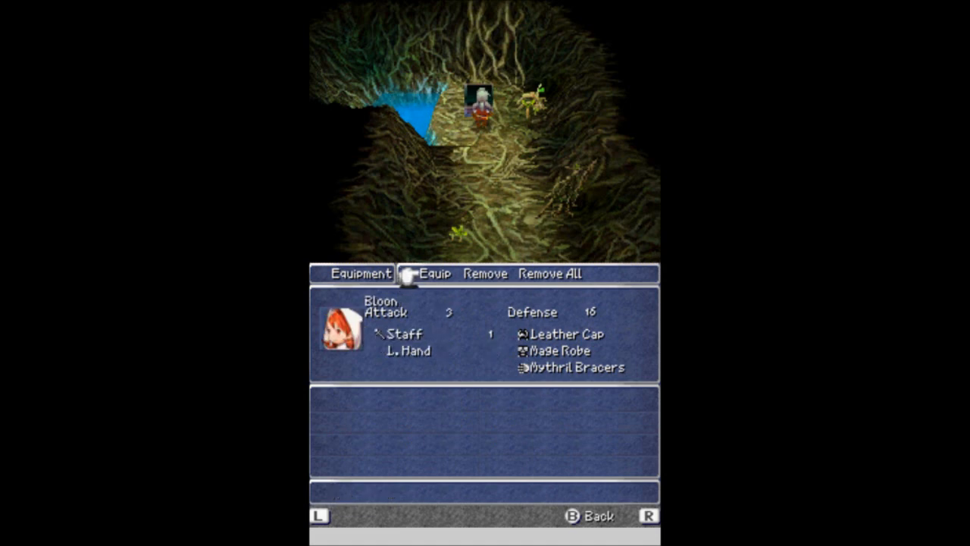
pyautogui.click(404, 333)
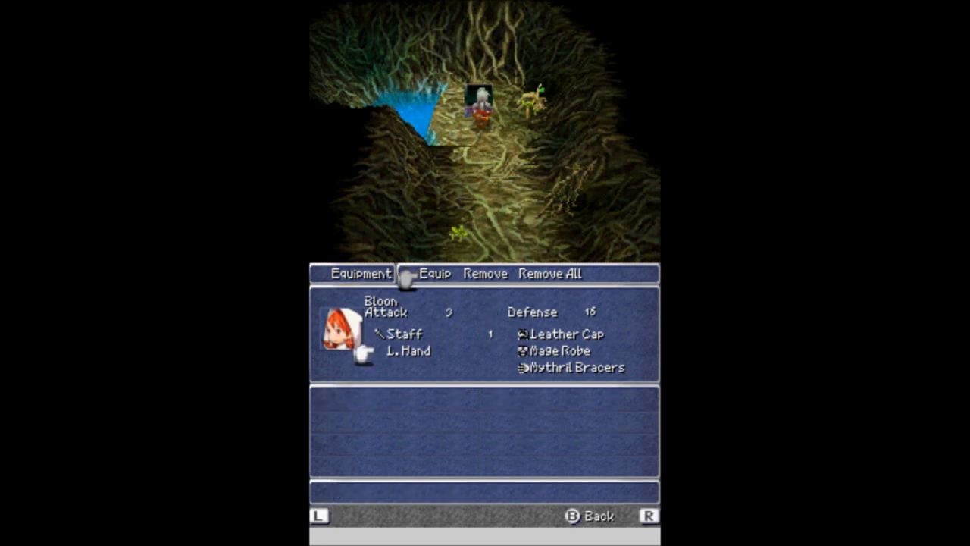
pyautogui.click(595, 516)
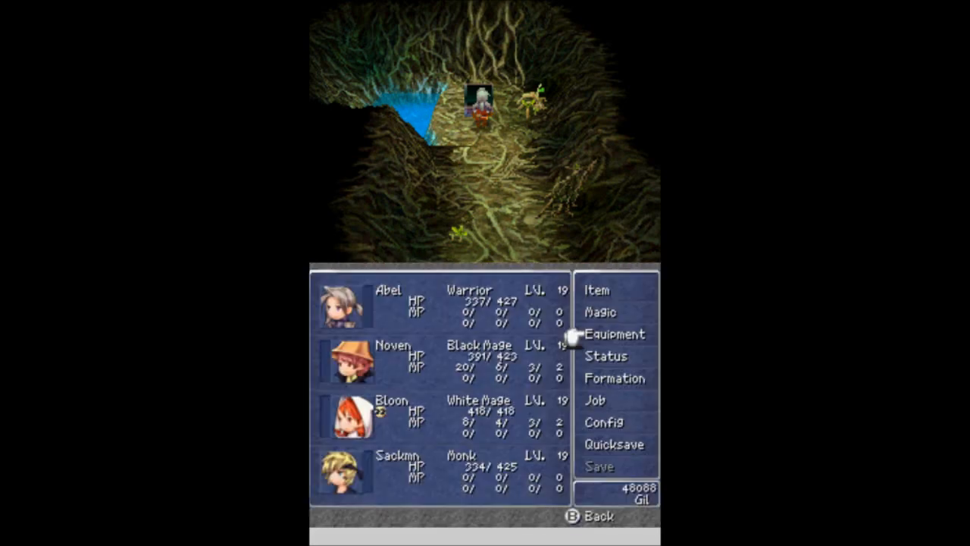
# Leave the equipment screen and return to the root corridor.
pyautogui.click(597, 516)
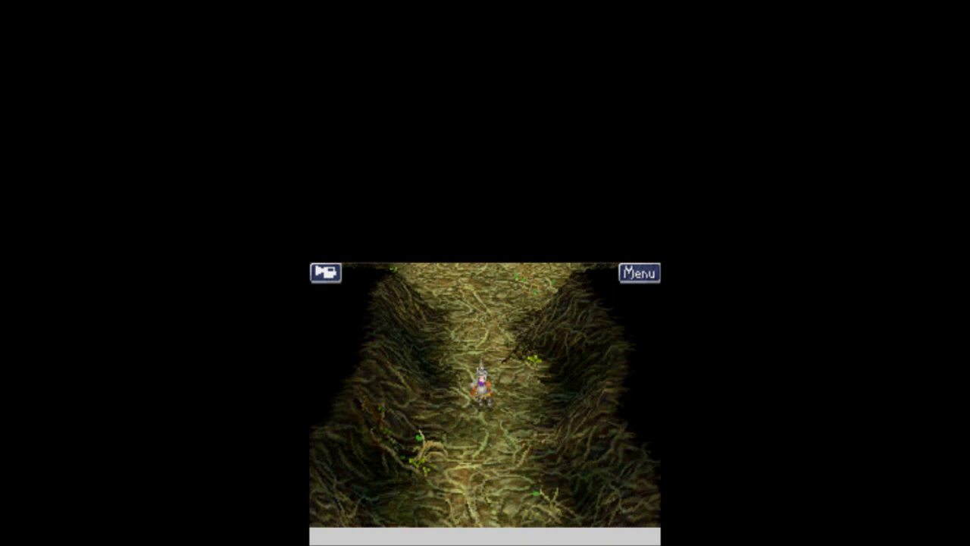
# Review the level-20 Knight, Geomancer, Scholar and Ranger in the party menu.
pyautogui.click(639, 272)
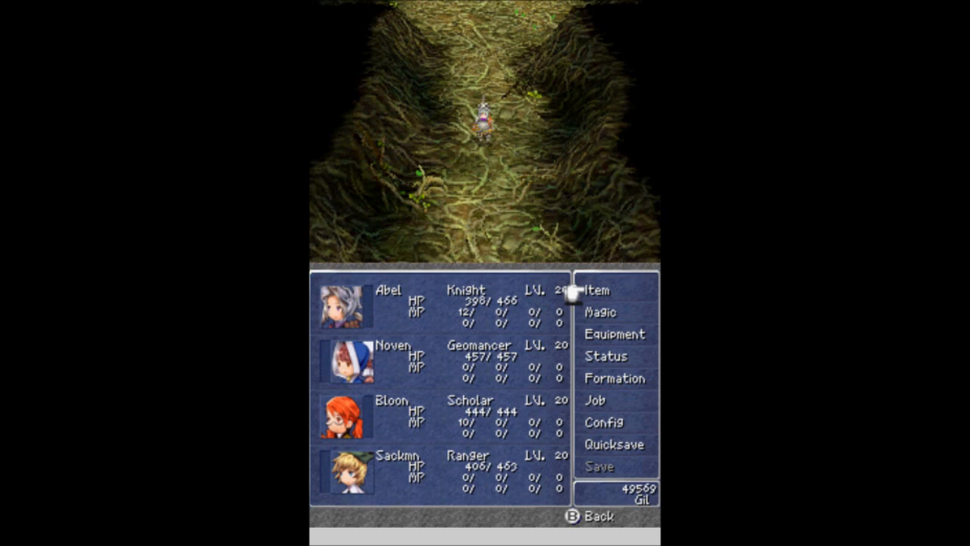
pyautogui.moveTo(572, 333)
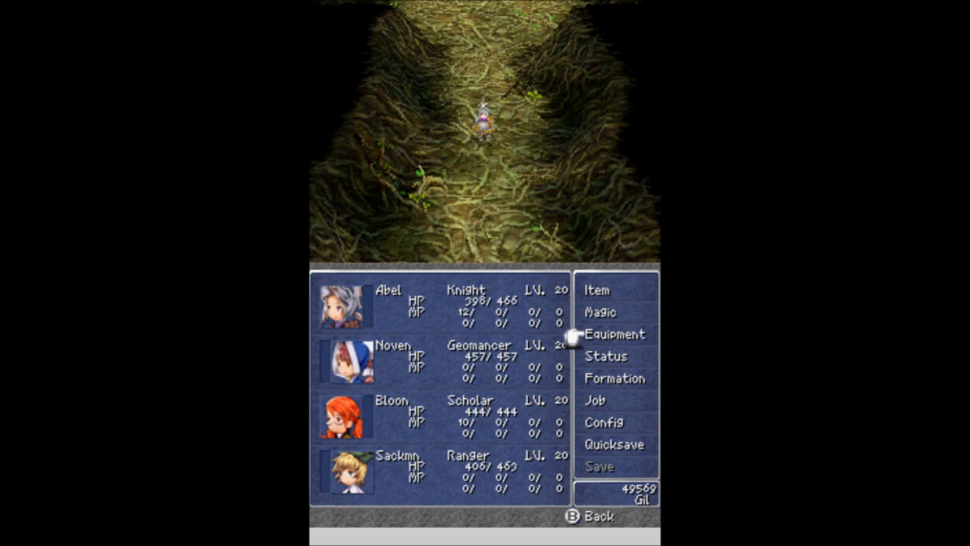
pyautogui.moveTo(576, 318)
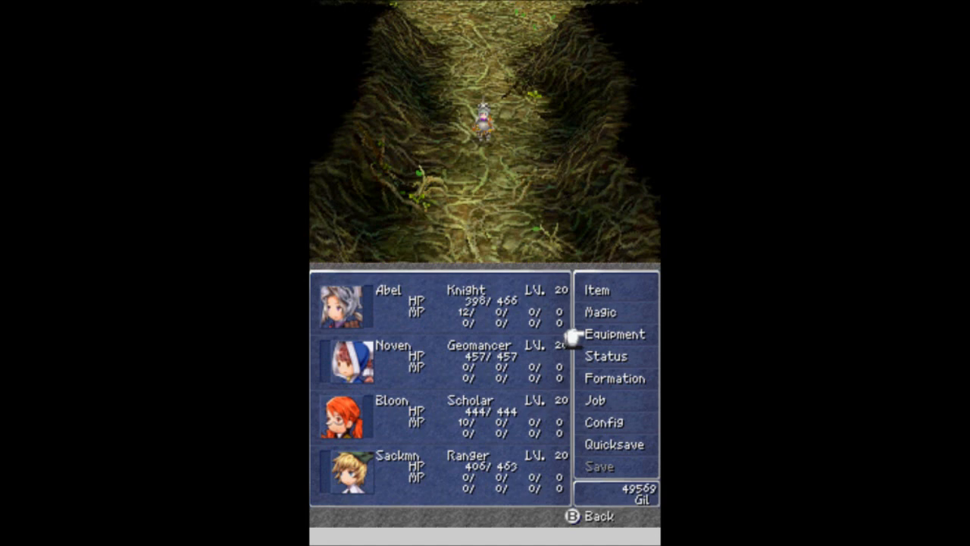
pyautogui.click(615, 333)
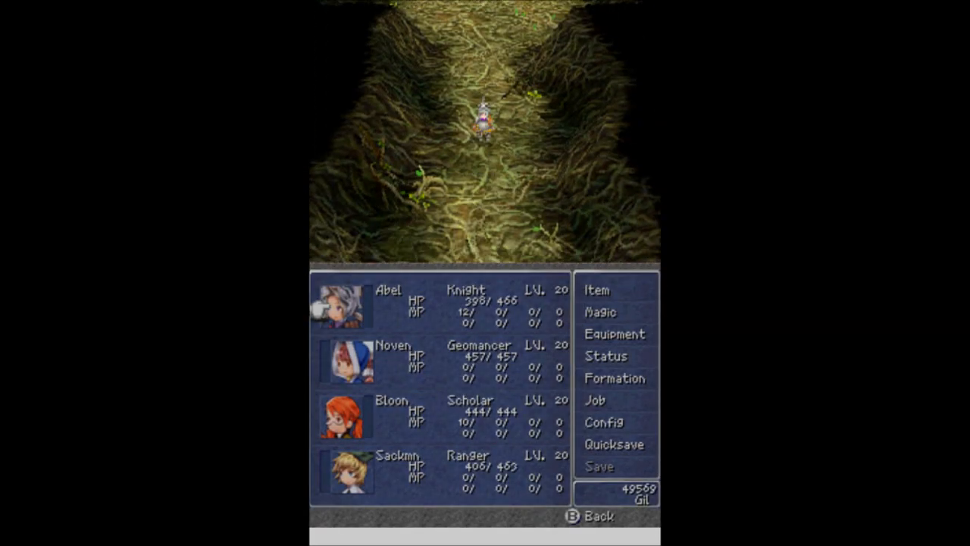
# Cast Cure from the Knight's spell list on the Knight himself.
pyautogui.click(599, 311)
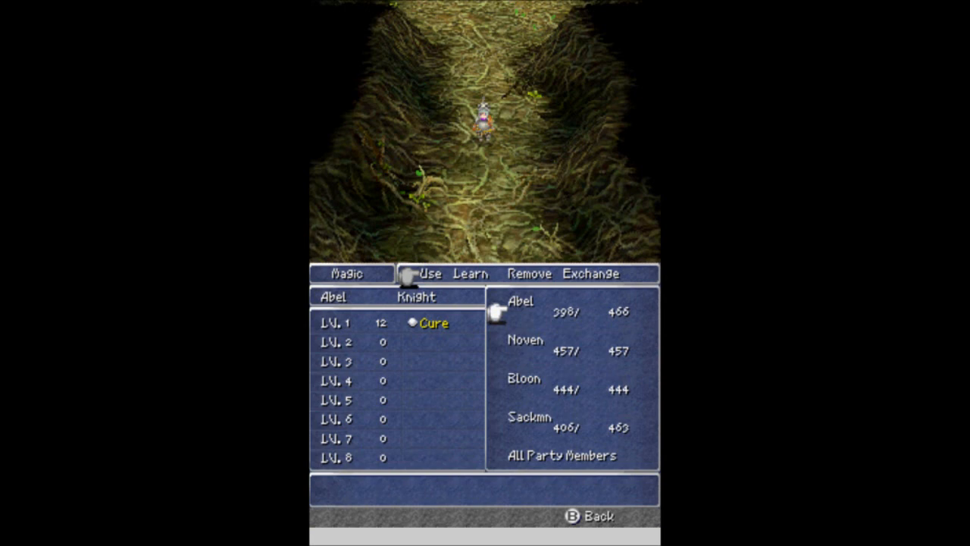
pyautogui.click(520, 306)
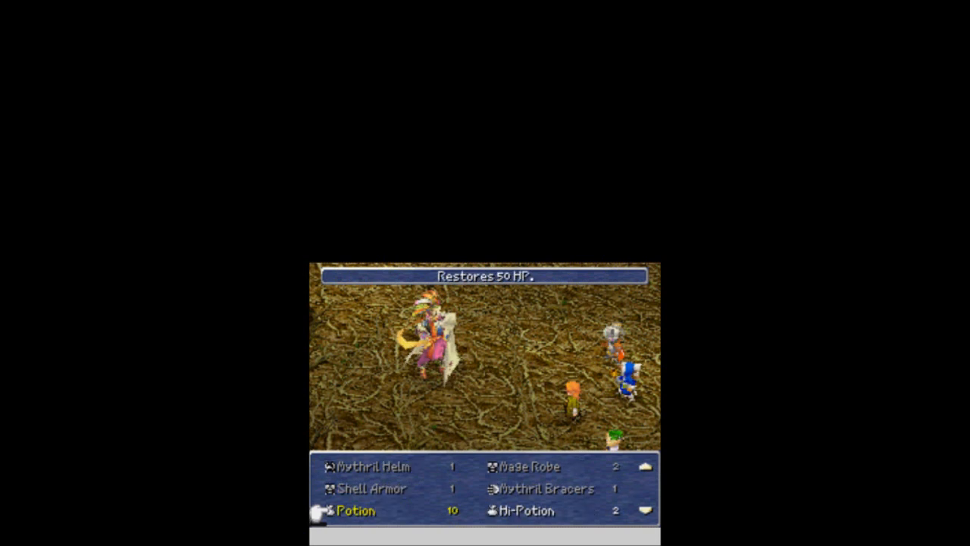
# Scroll the battle item list down toward weapons like the Spark Dagger.
pyautogui.scroll(-3)
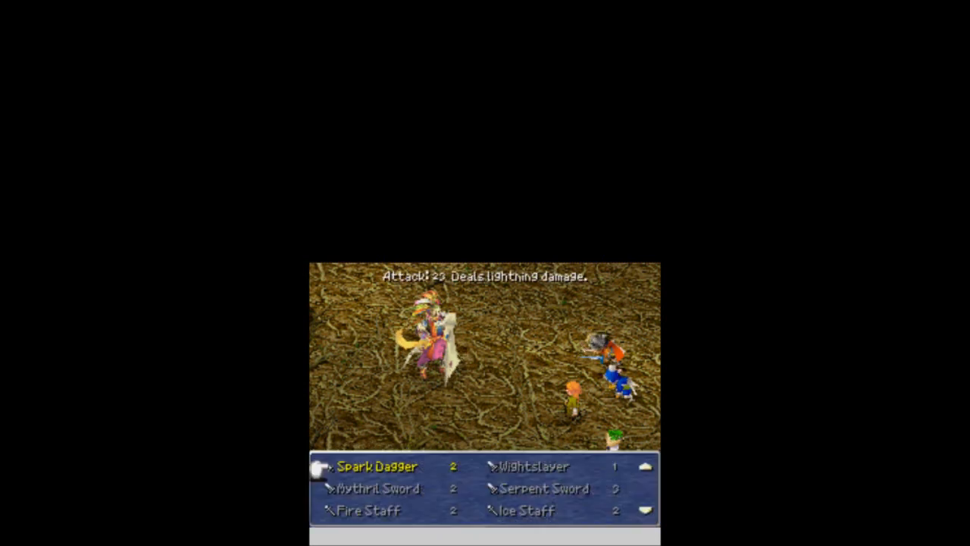
# Scroll the item list to reach the Spark Dagger for use against Hein.
pyautogui.scroll(-3)
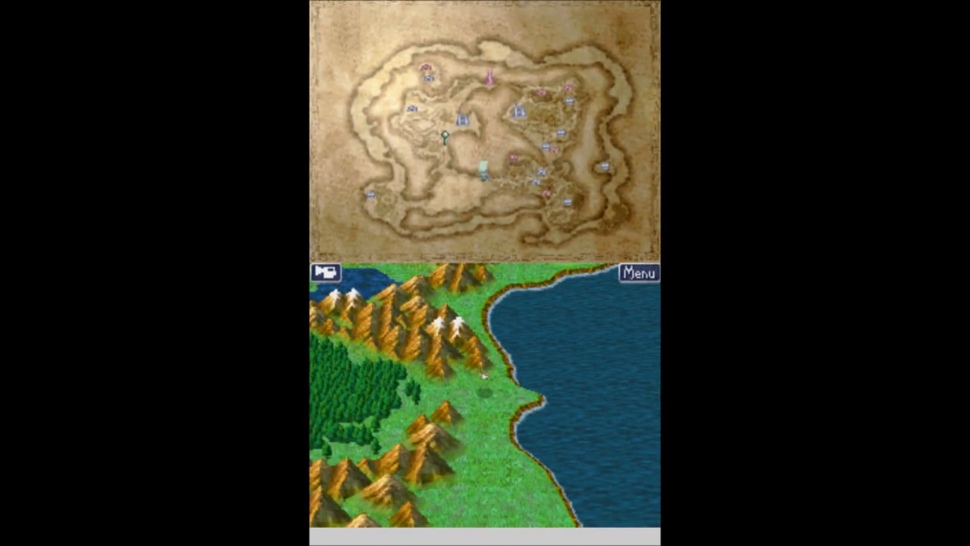
# Open the world-map party menu showing all four at level 20, Abel fully healed.
pyautogui.scroll(-3)
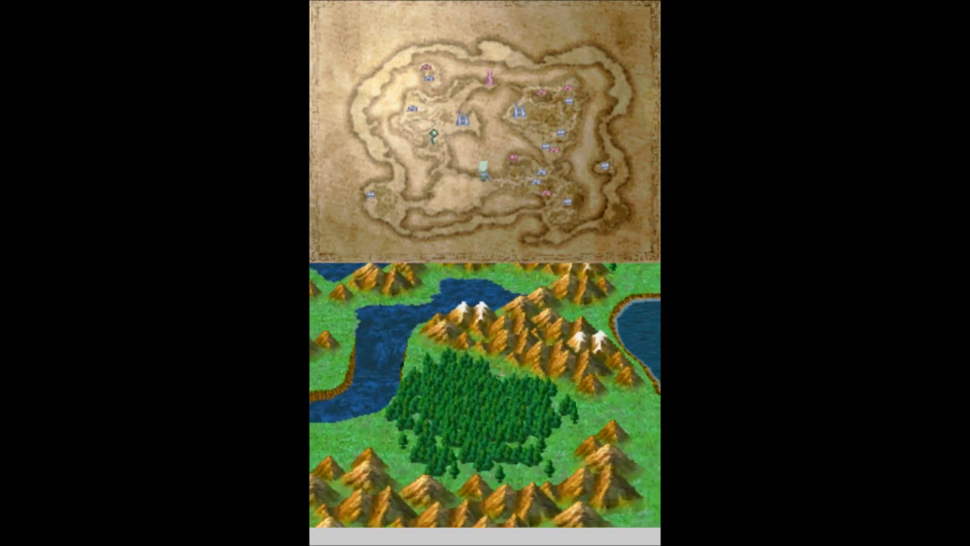
pyautogui.press('Up')
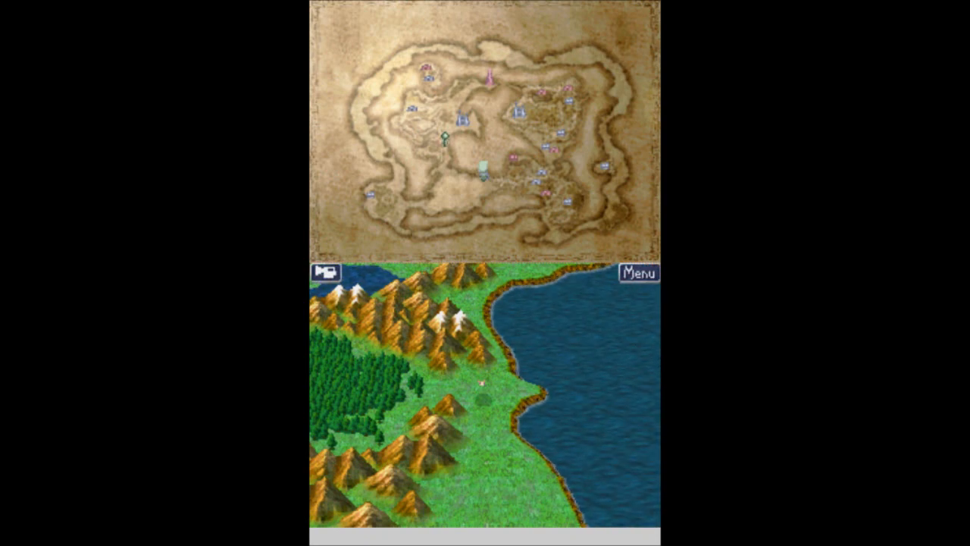
pyautogui.click(640, 272)
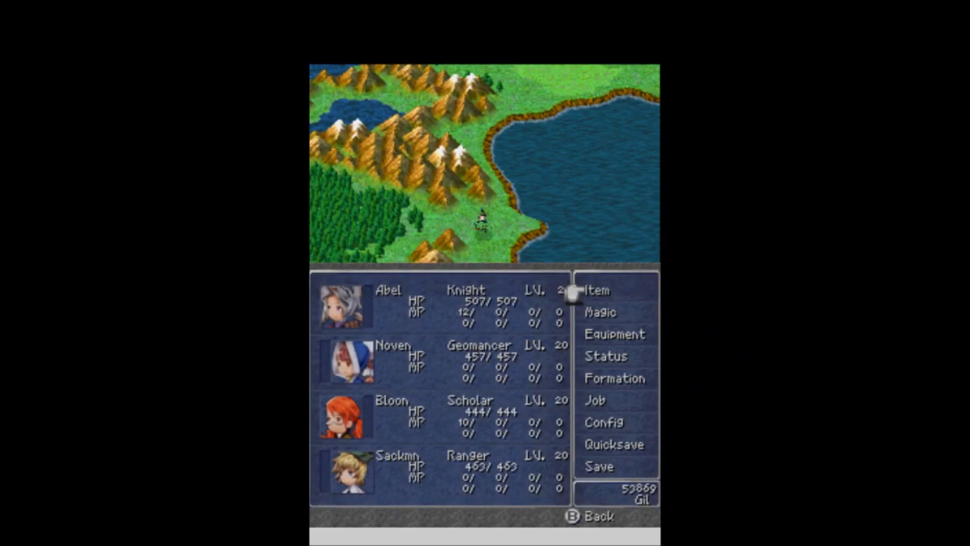